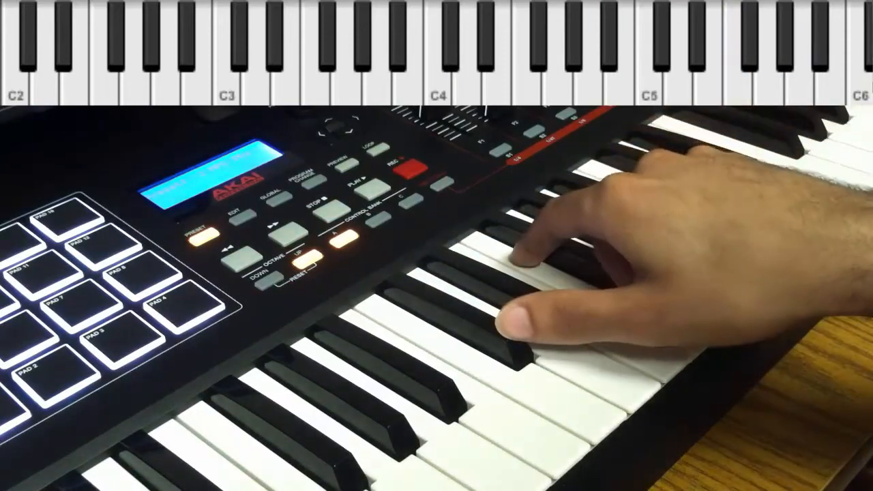
left_click(532, 321)
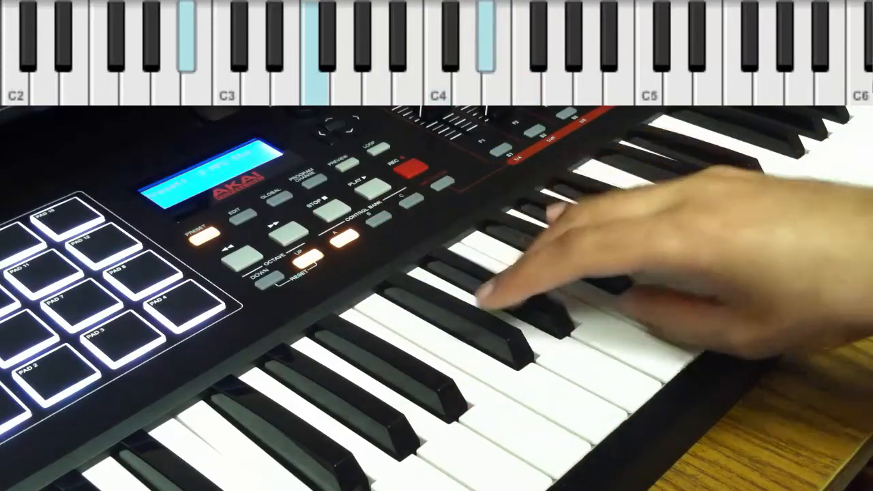
left_click(477, 307)
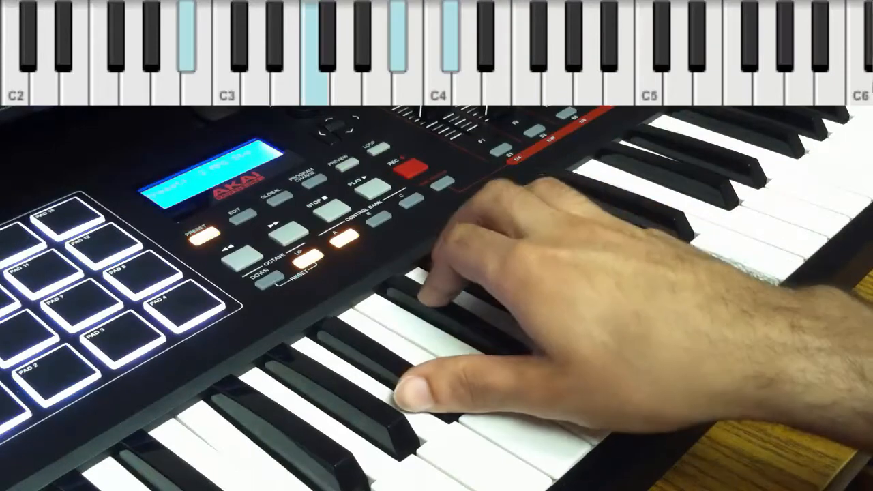